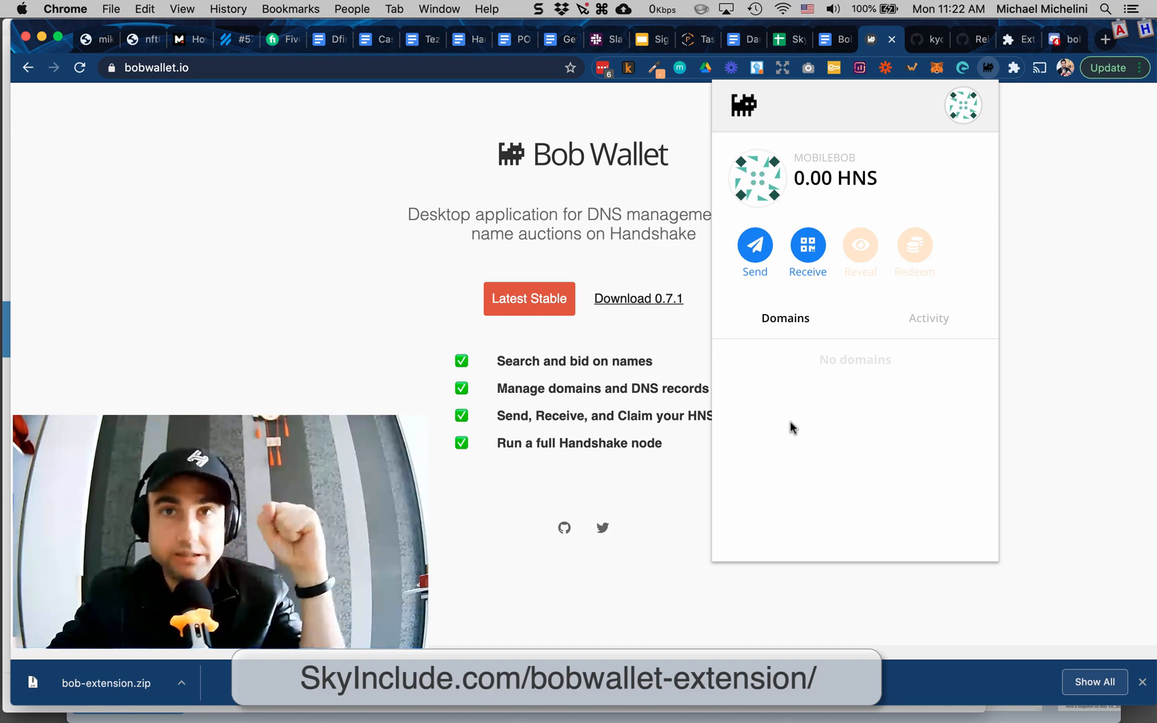
Switch to the Activity view, showing the MOBILEBOB wallet has no transactions yet
left_click(928, 317)
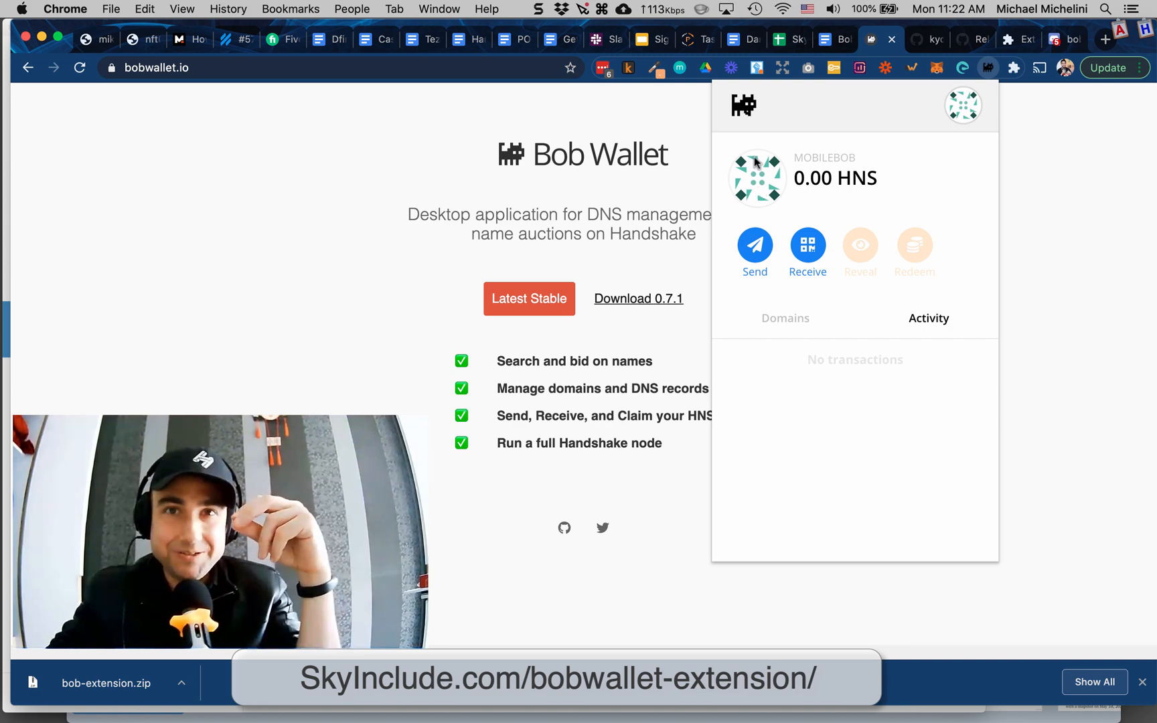